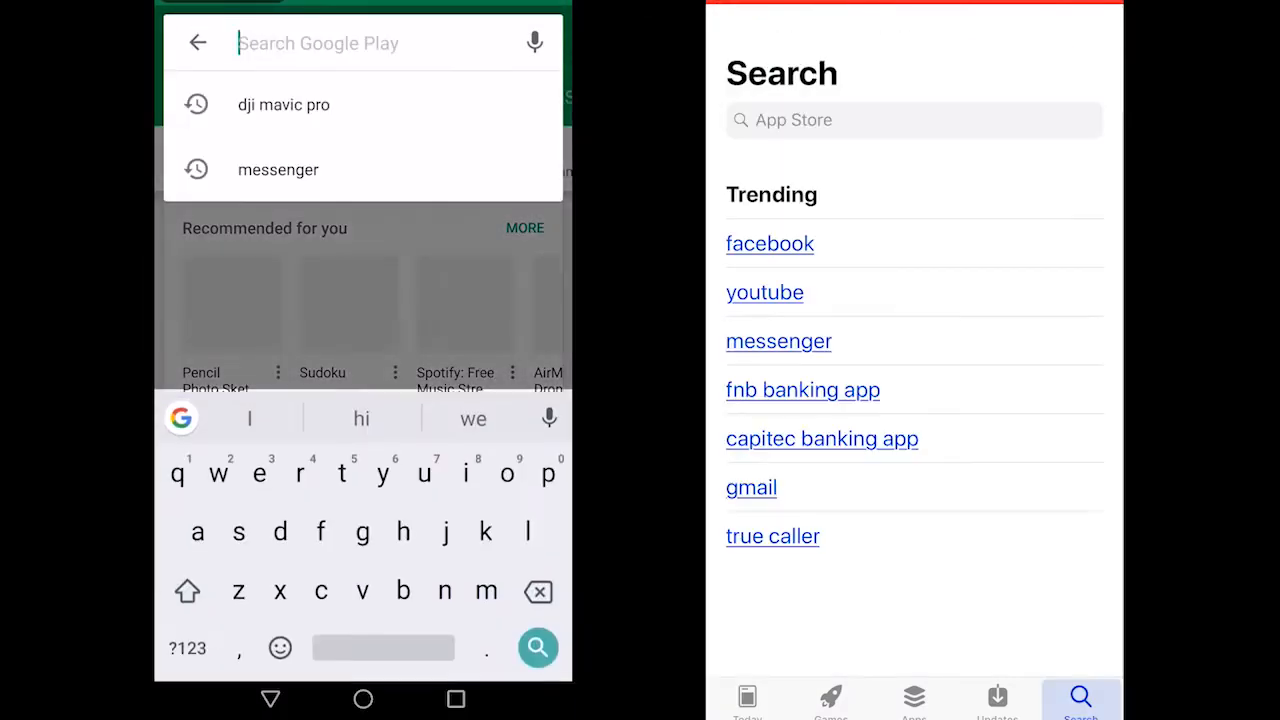
Search 'god tv' in the store and reach the GOD TV app listing
{"action": "type", "text": "g"}
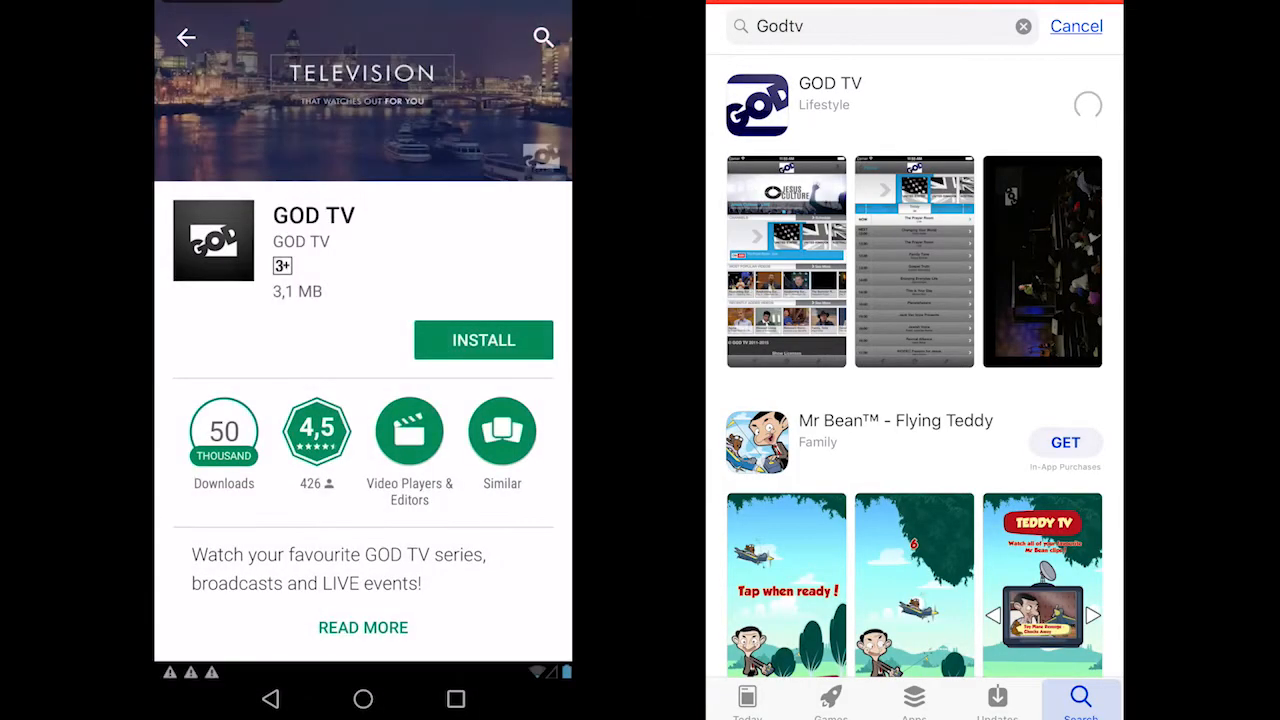
Install the GOD TV app and launch it once the OPEN button appears
{"action": "left_click", "coordinate": [484, 340]}
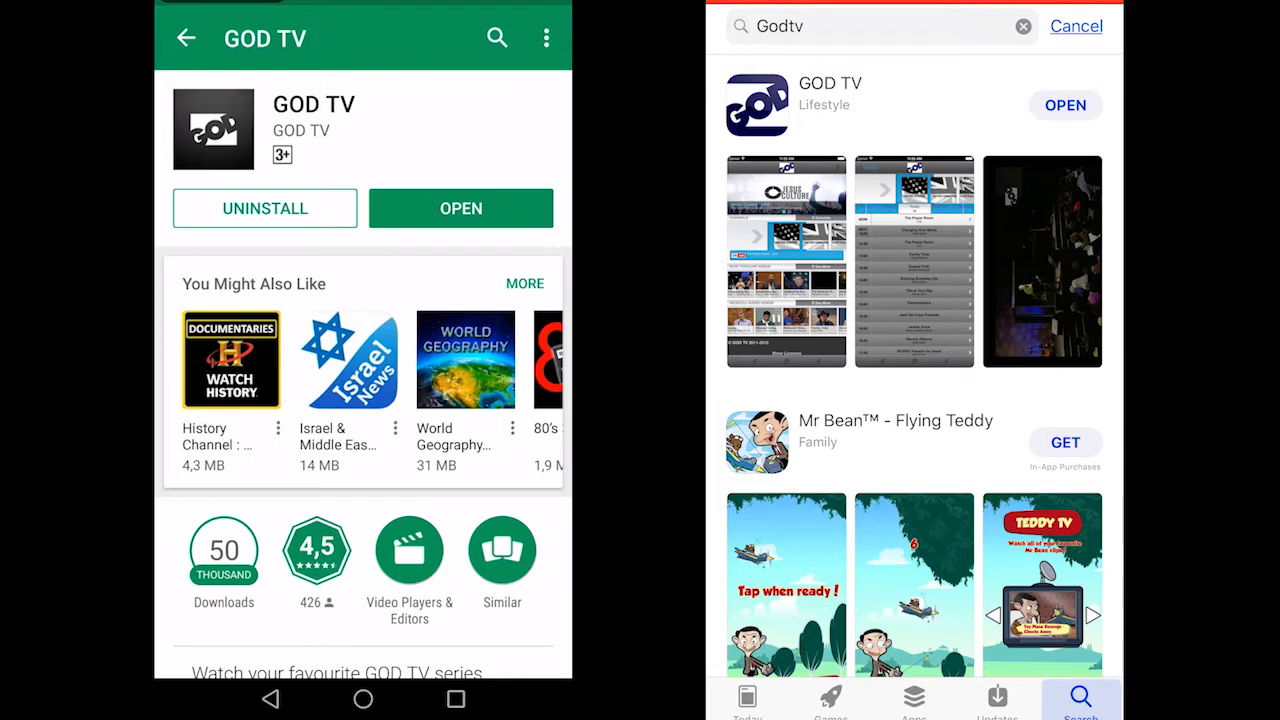
{"action": "left_click", "coordinate": [460, 208]}
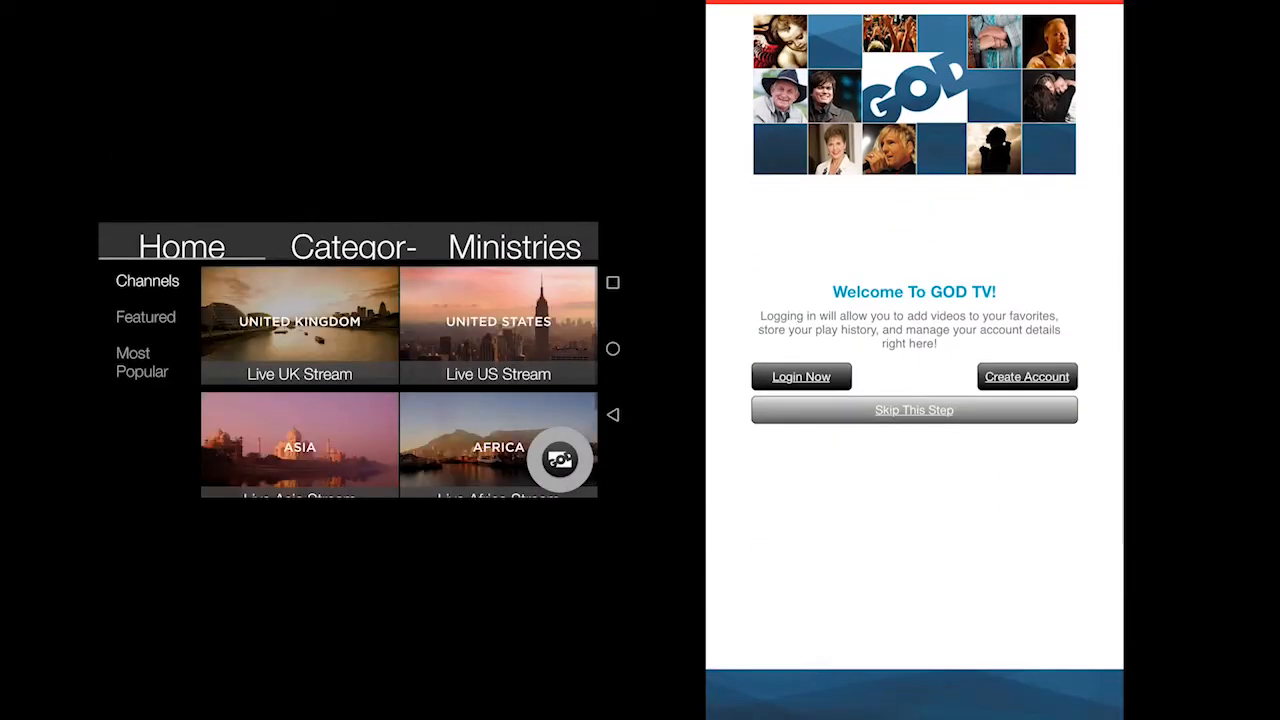
Skip the sign-in step and land on the GOD TV home screen with live channels
{"action": "left_click", "coordinate": [914, 410]}
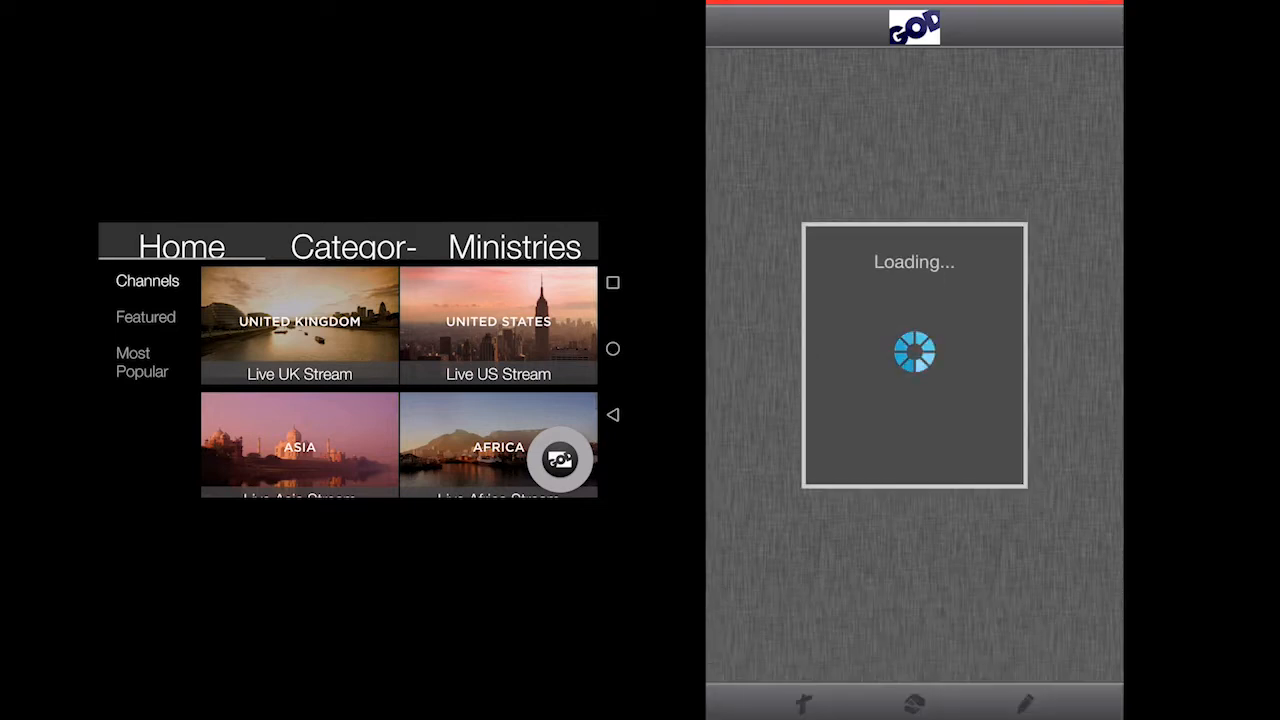
{"action": "left_click", "coordinate": [498, 444]}
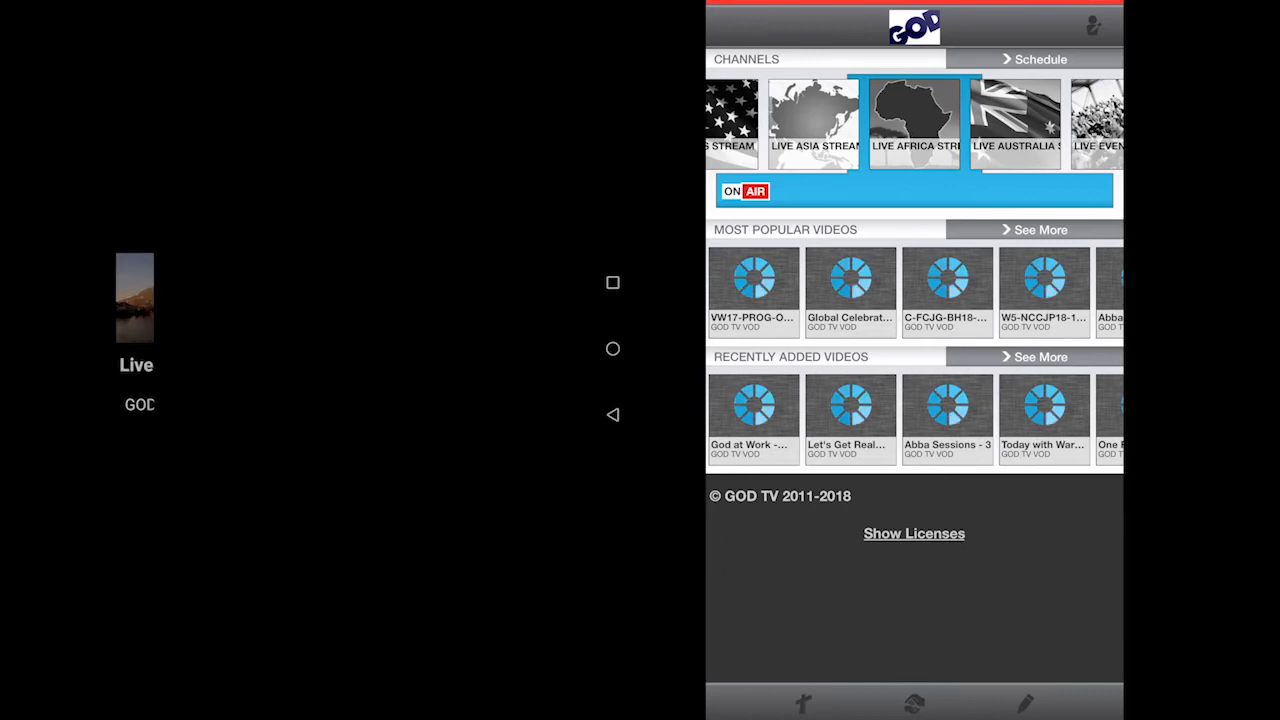
{"action": "left_click", "coordinate": [914, 120]}
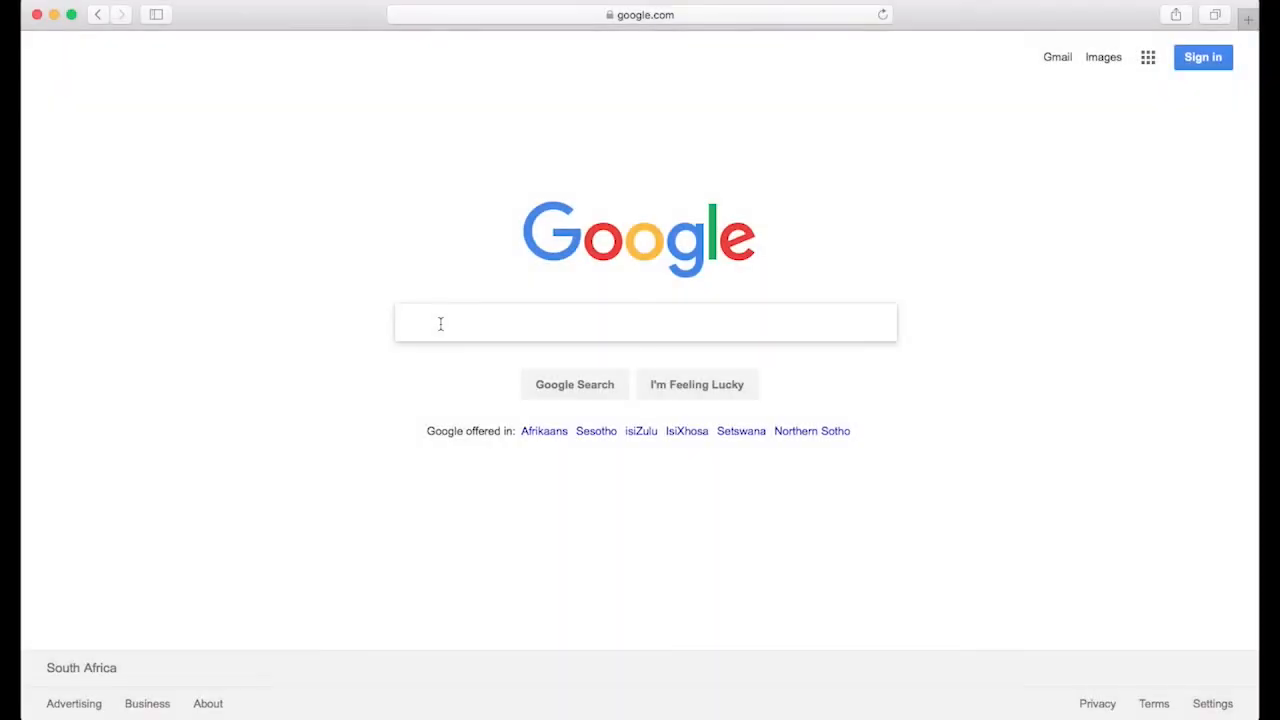
Search Google for 'godtv', go to god.tv and reach its Live Channels page
{"action": "type", "text": "godtv"}
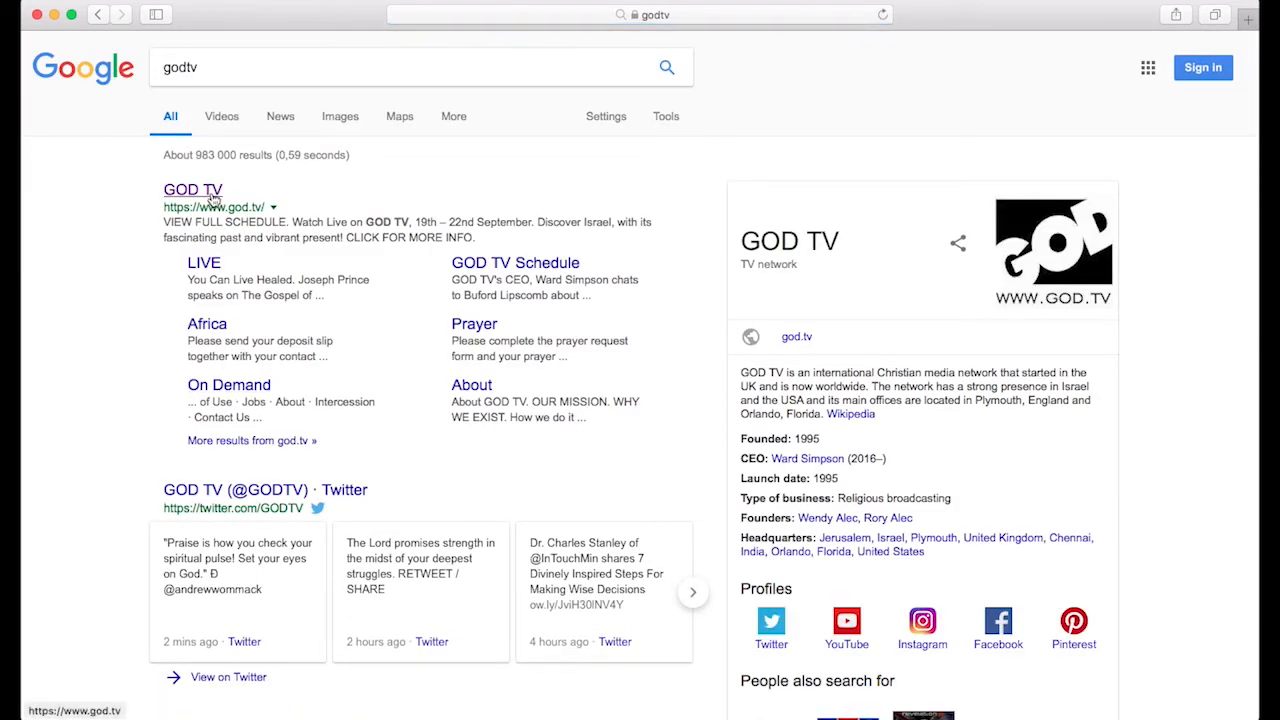
{"action": "left_click", "coordinate": [192, 190]}
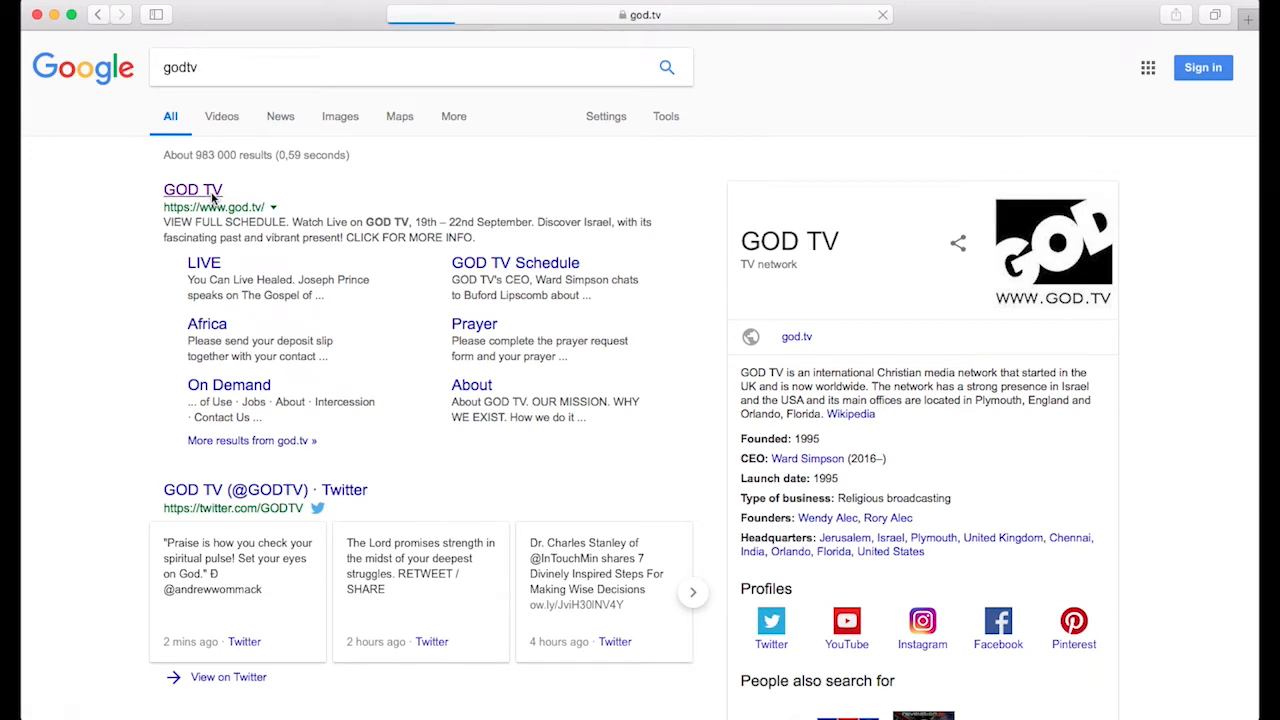
{"action": "left_click", "coordinate": [192, 190]}
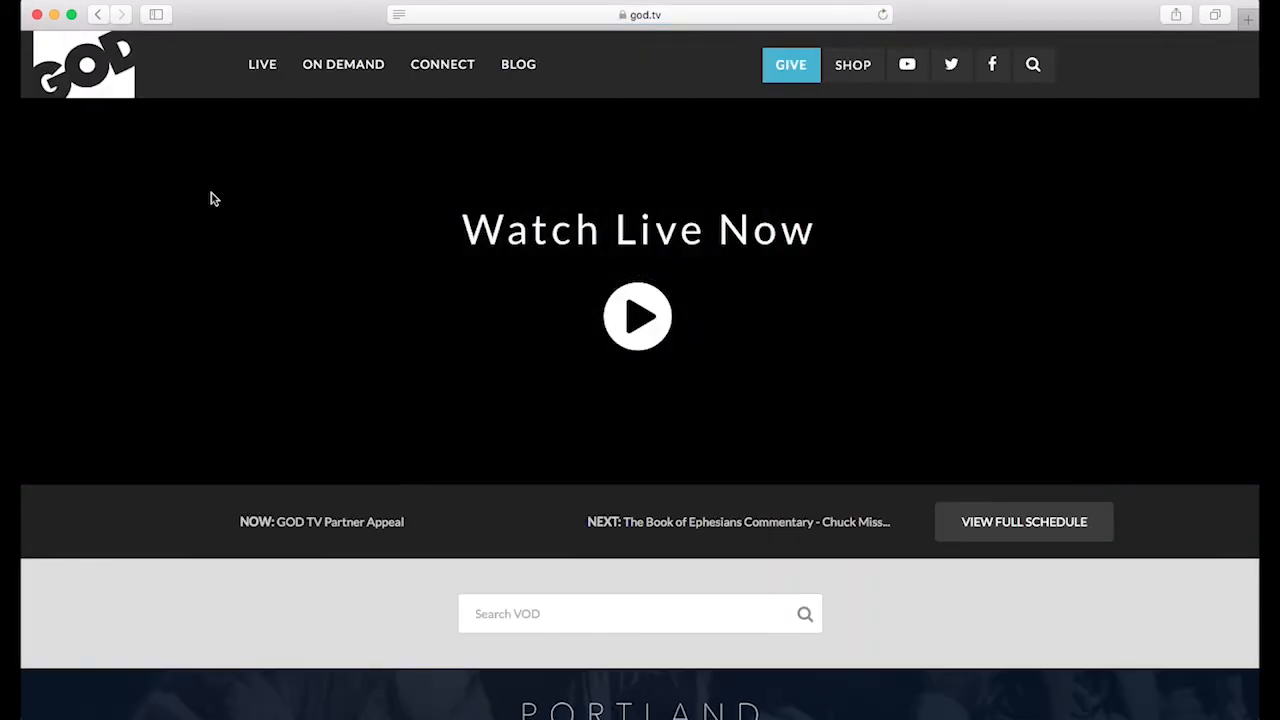
{"action": "mouse_move", "coordinate": [640, 320]}
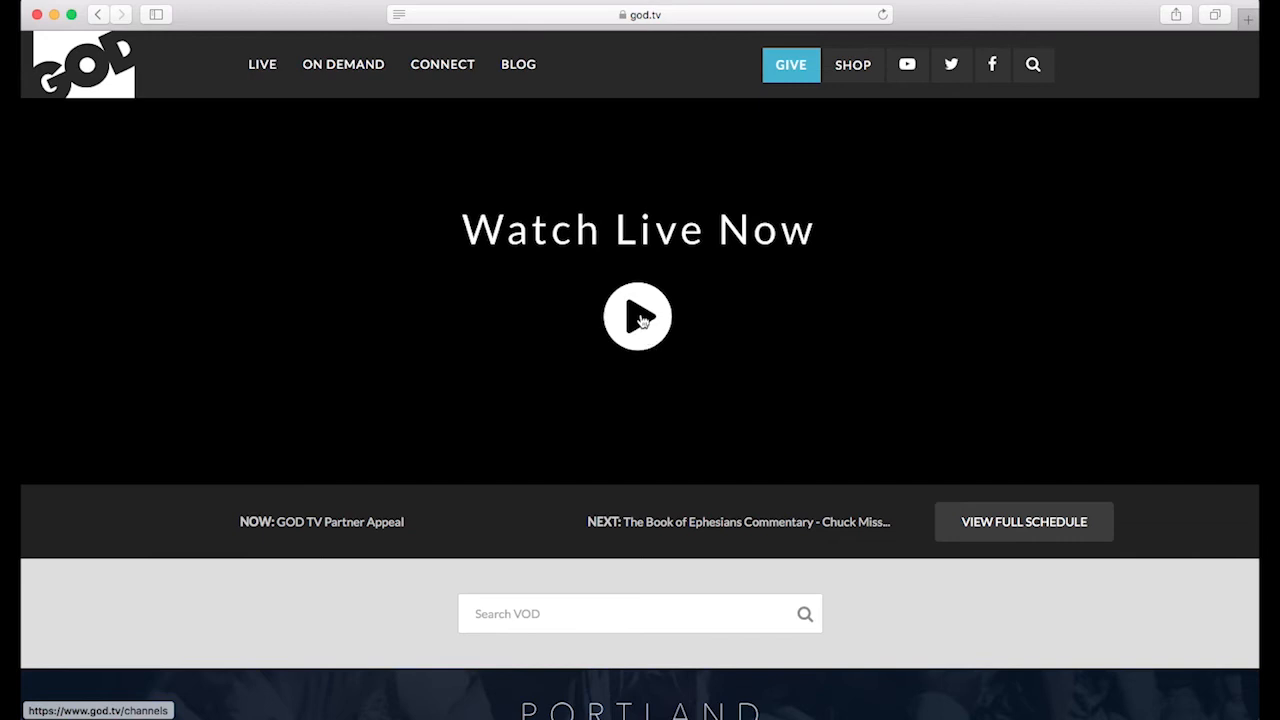
{"action": "left_click", "coordinate": [636, 316]}
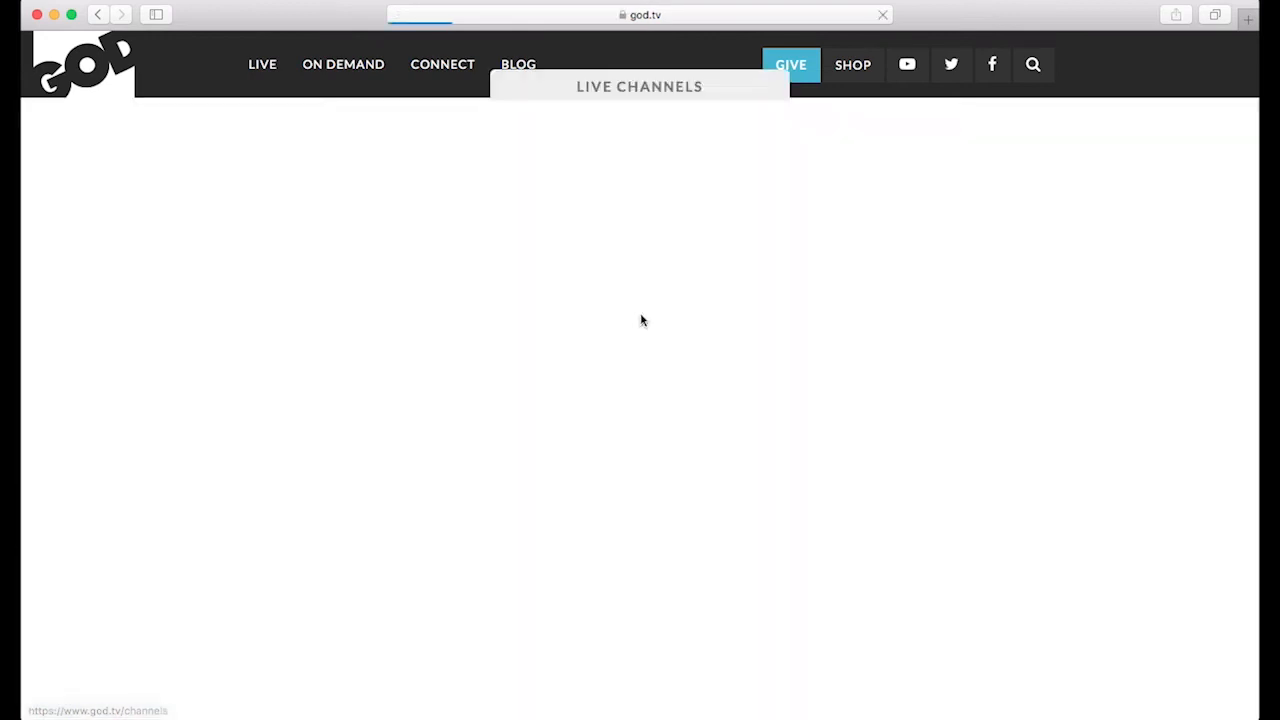